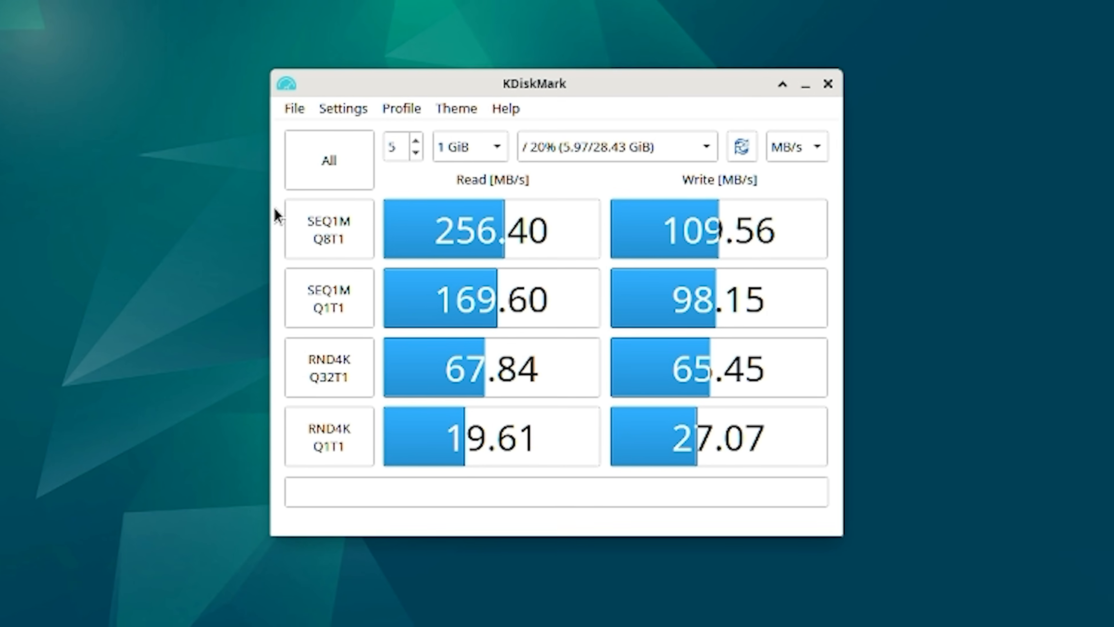
left_click_drag(533, 83, 535, 95)
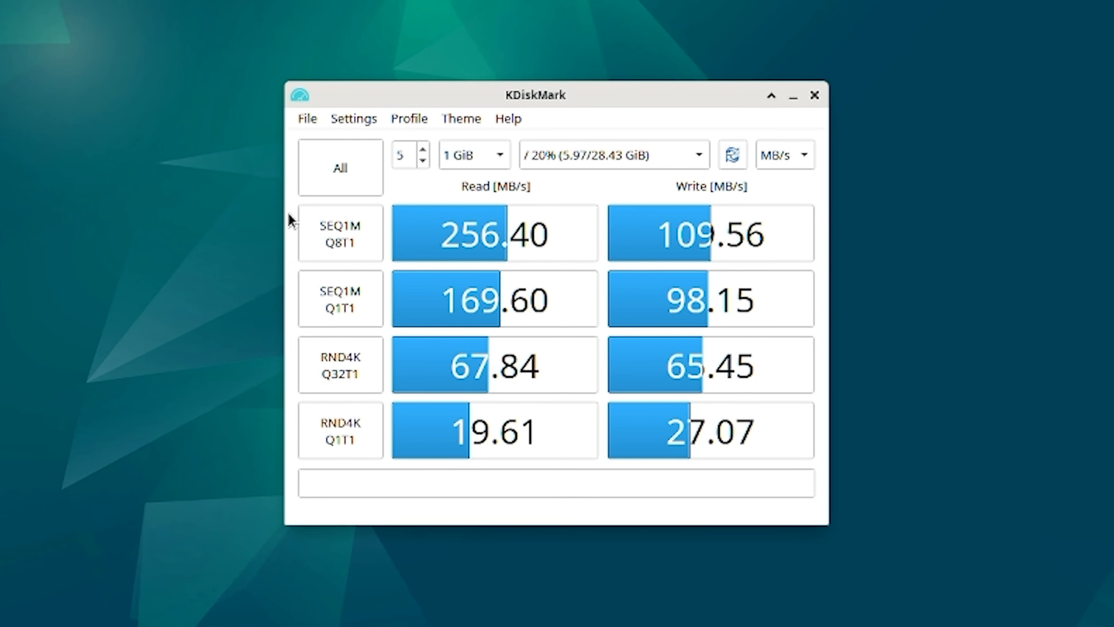